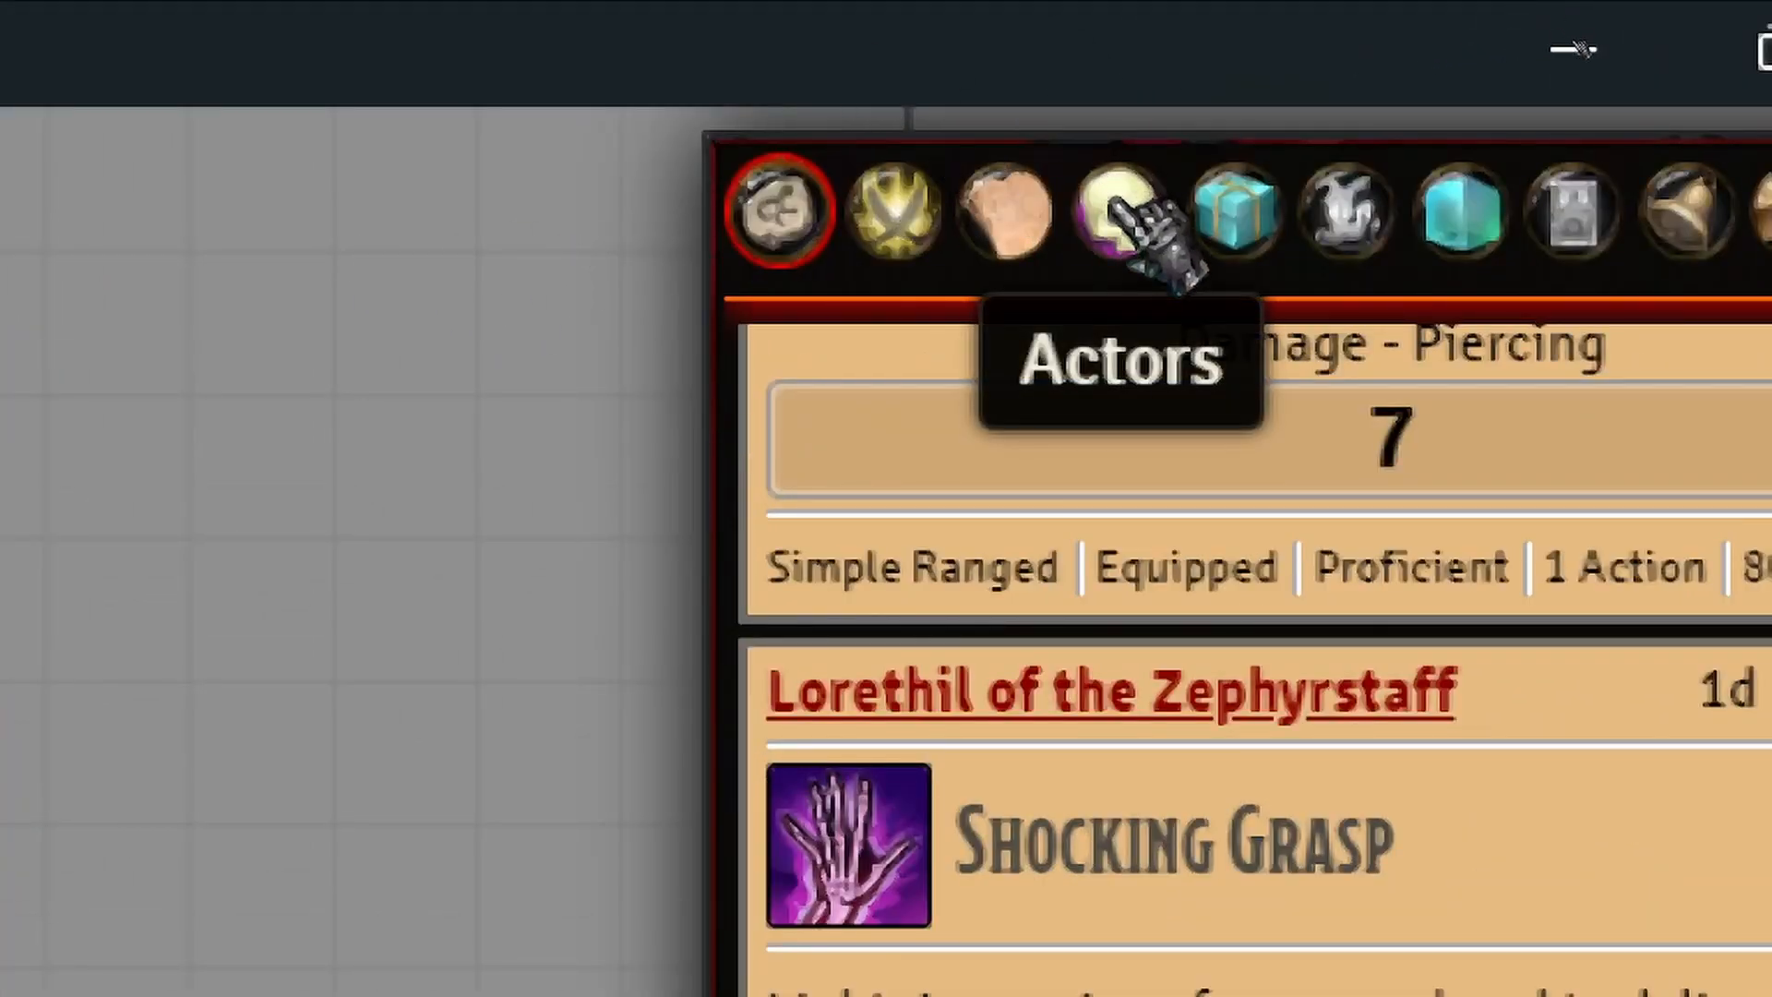
- Show the Actors directory with the NPCs > Helpers folder listing Grog and Grug
click(777, 211)
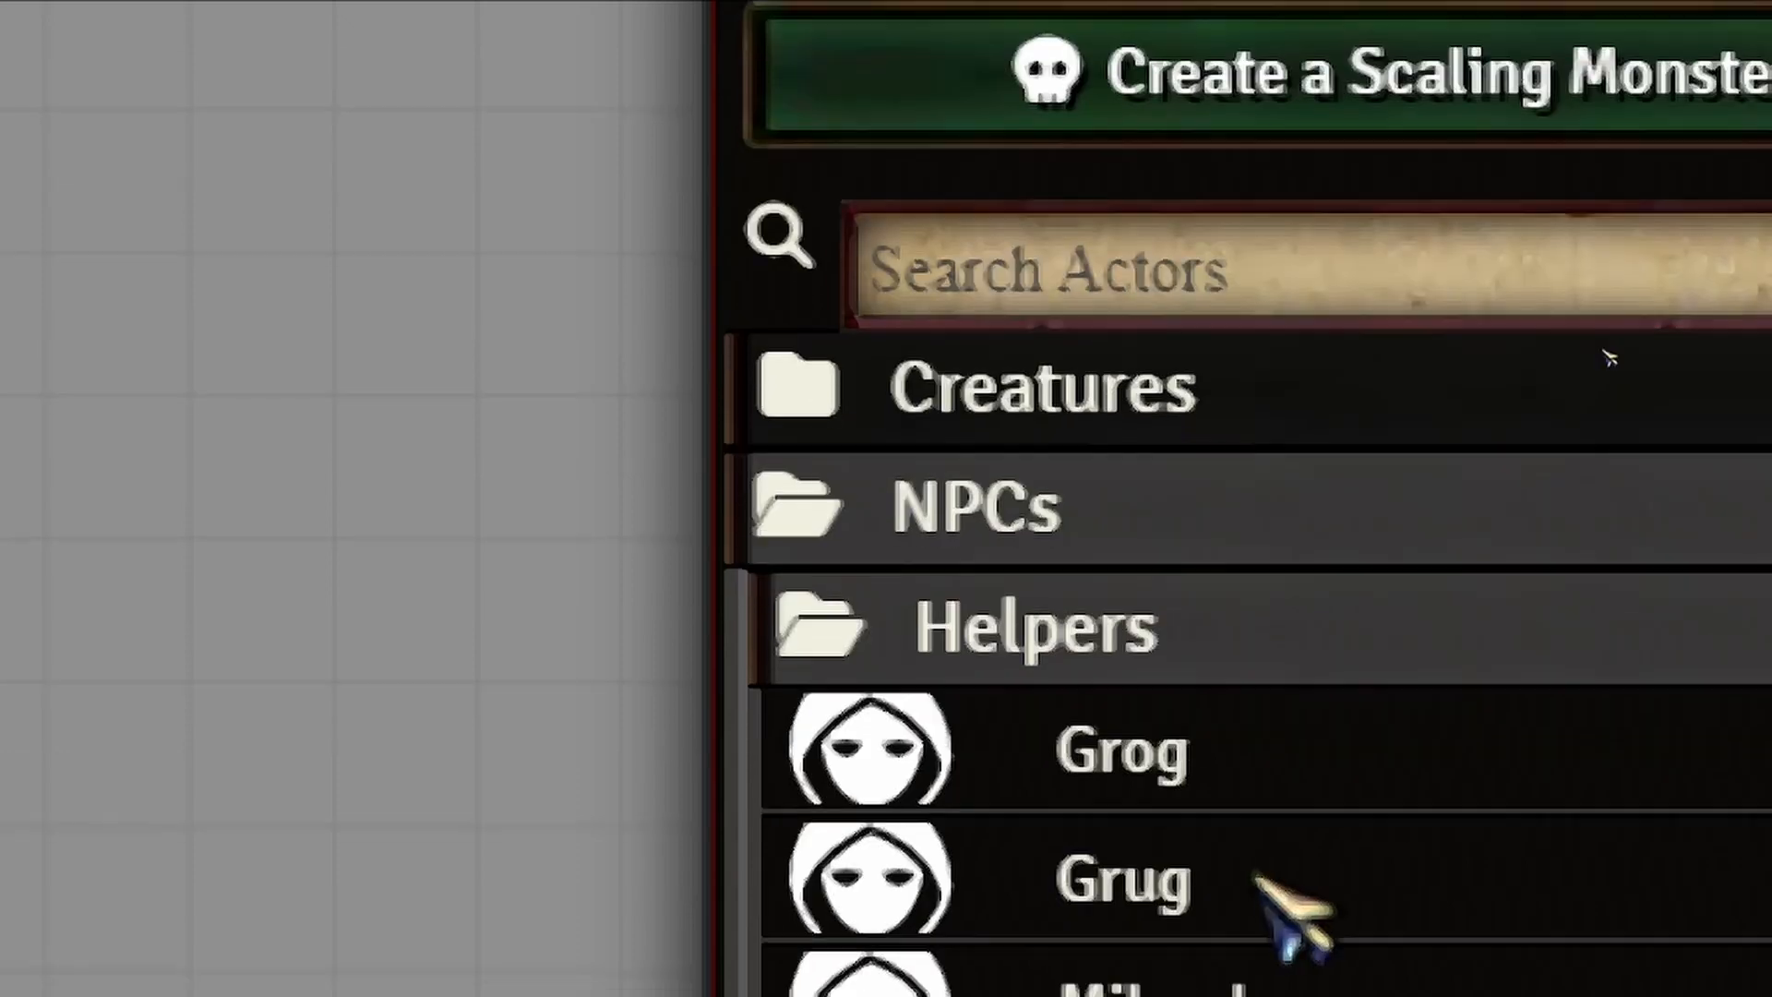
scroll(down, 3)
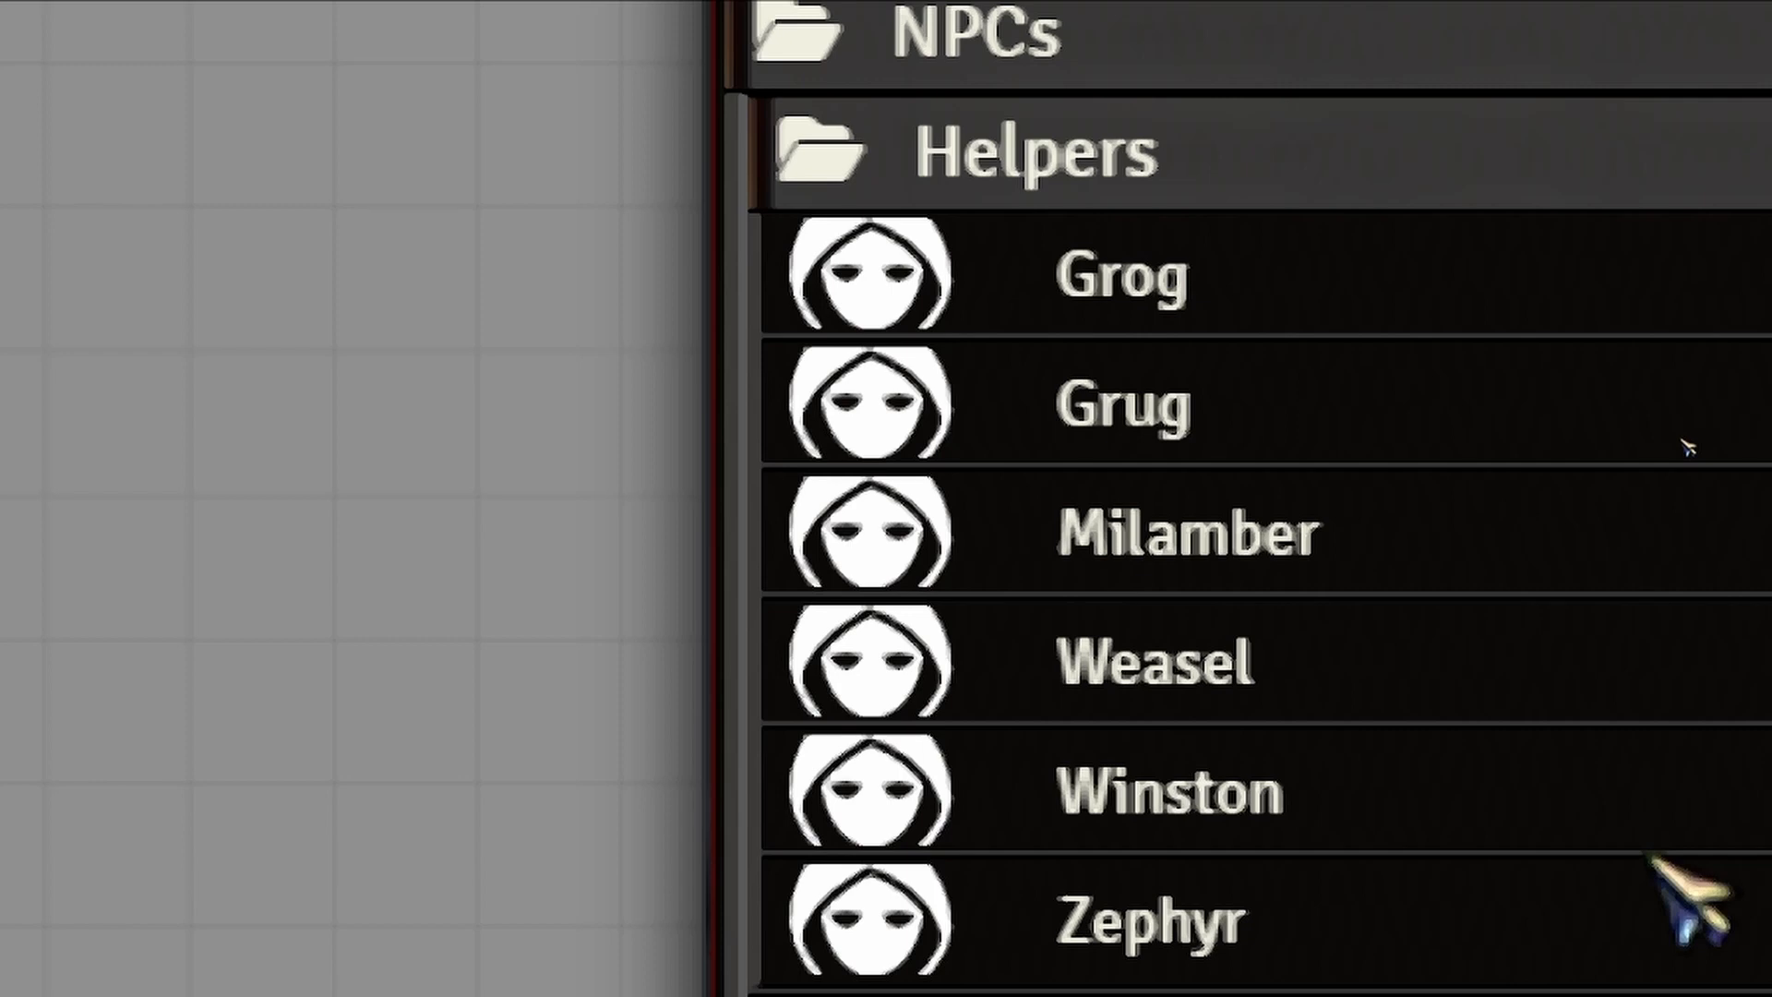
scroll(down, 3)
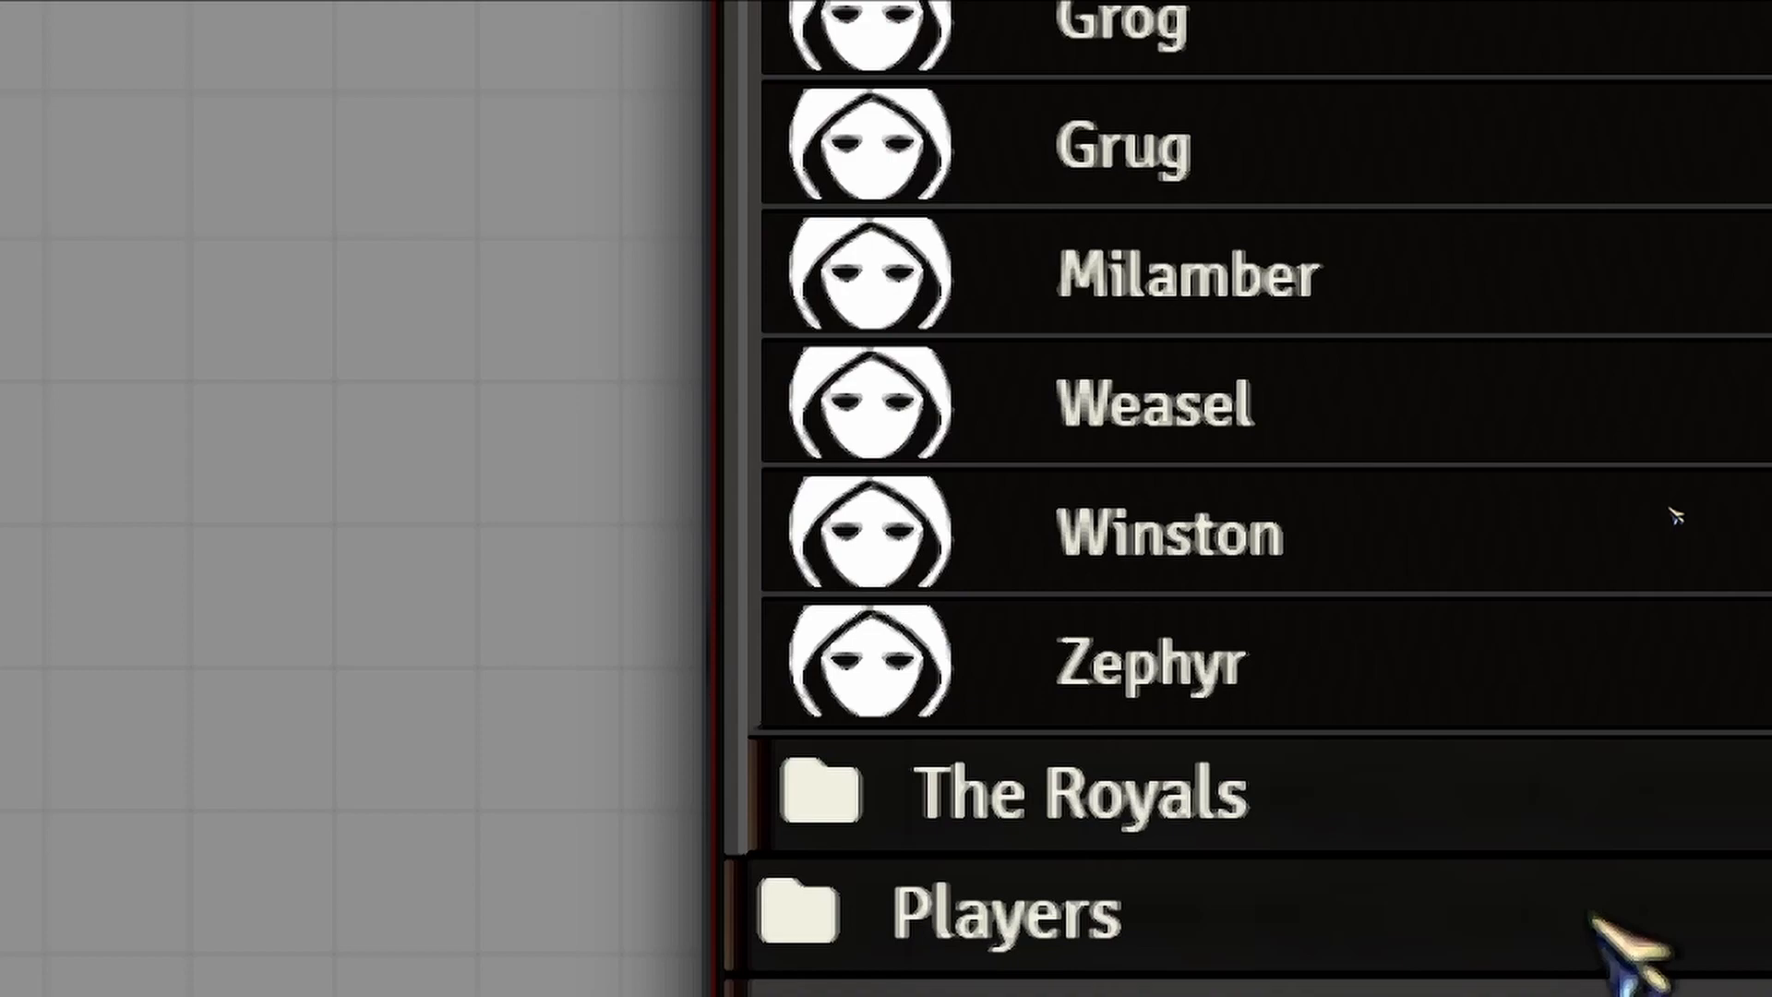